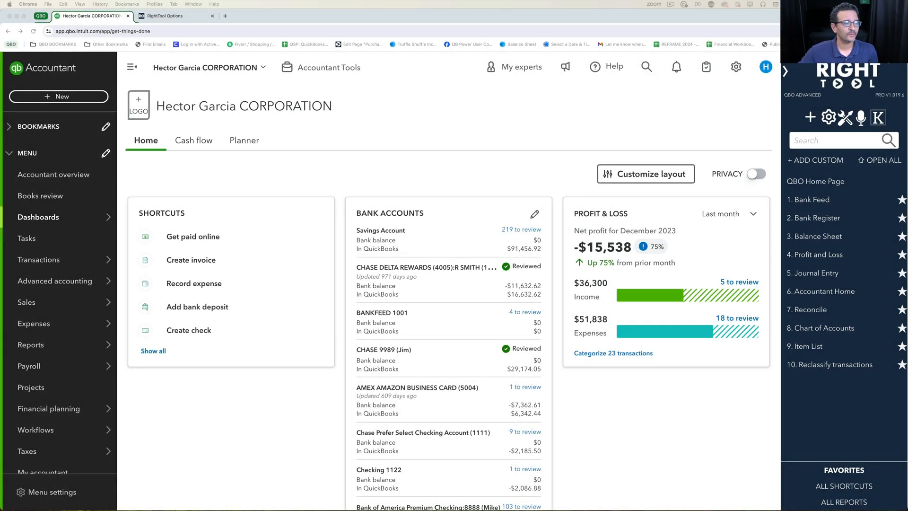
mouse_move(405, 110)
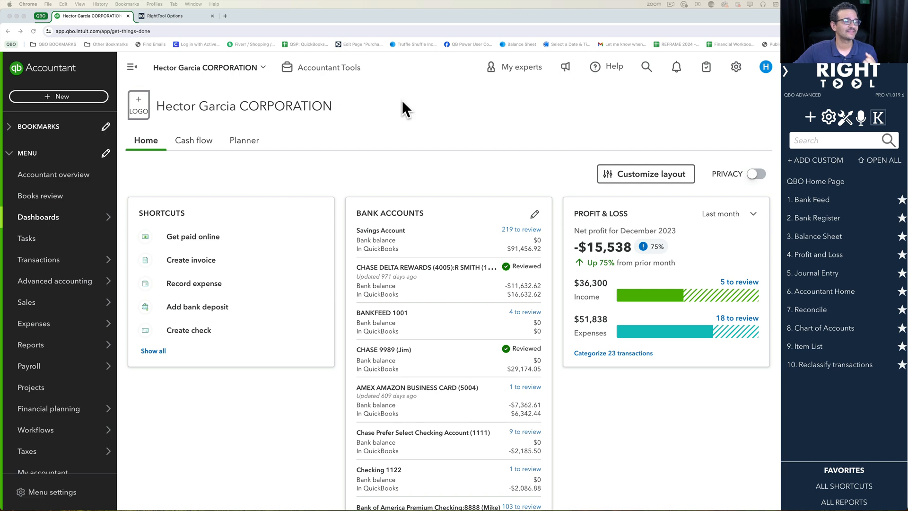
mouse_move(320, 67)
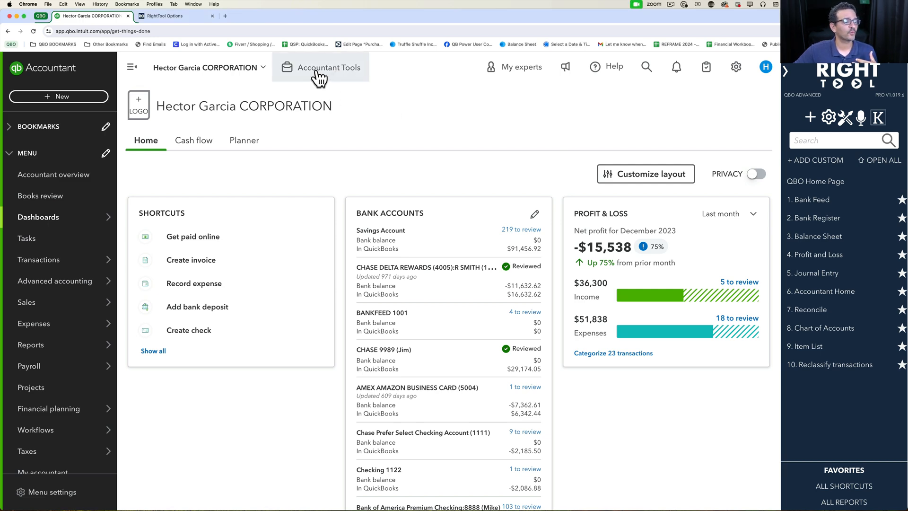
Open Reclassify Transactions for 10/01/2023–12/31/2023 and choose the Inventory Shrinkage account.
left_click(319, 67)
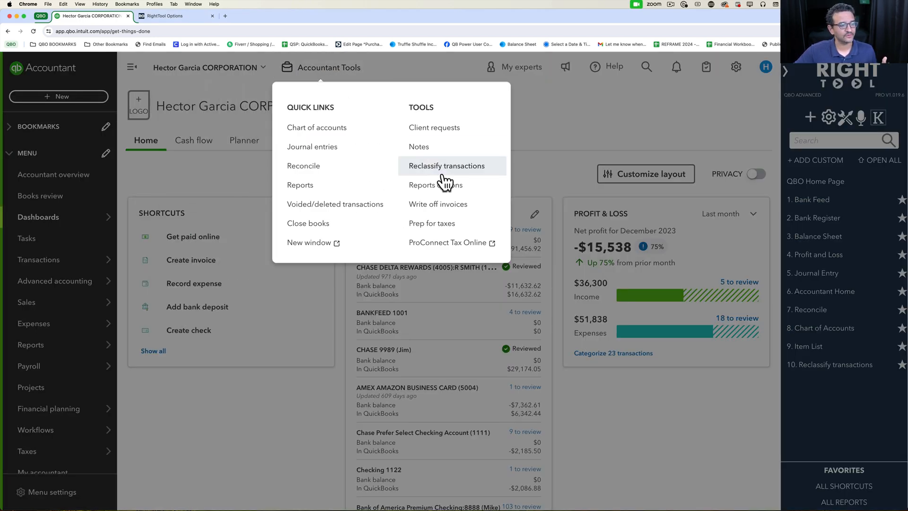
left_click(446, 166)
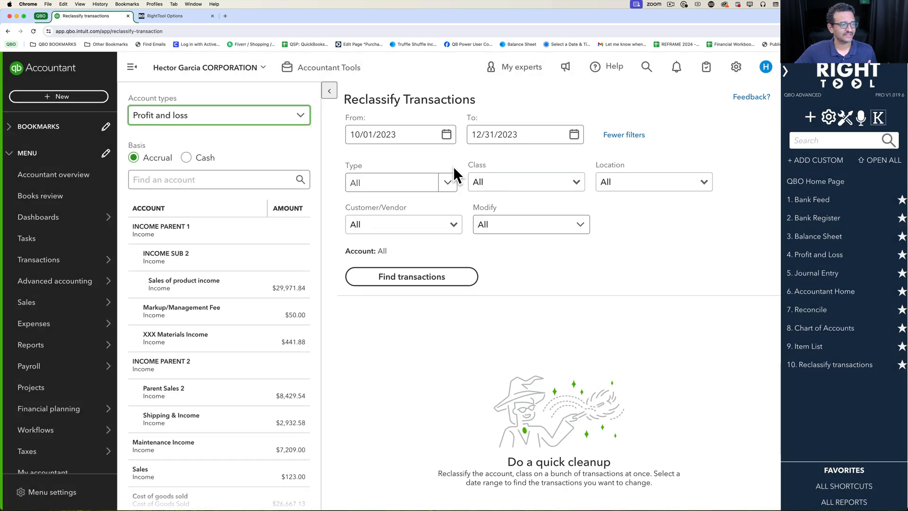
left_click(515, 134)
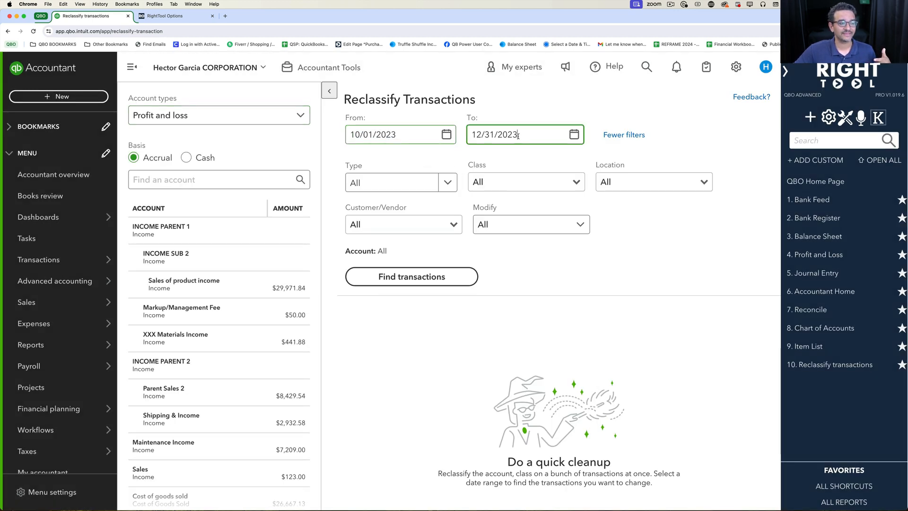
scroll("down", 3)
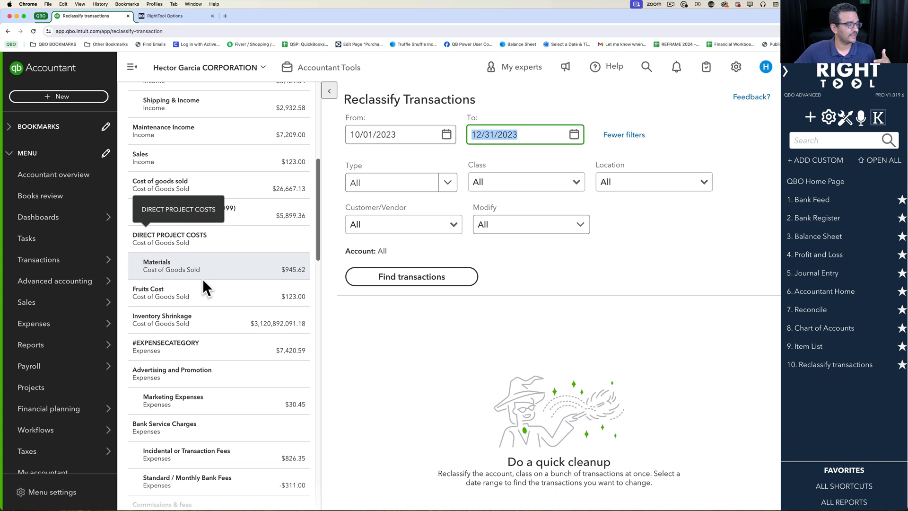
left_click(179, 319)
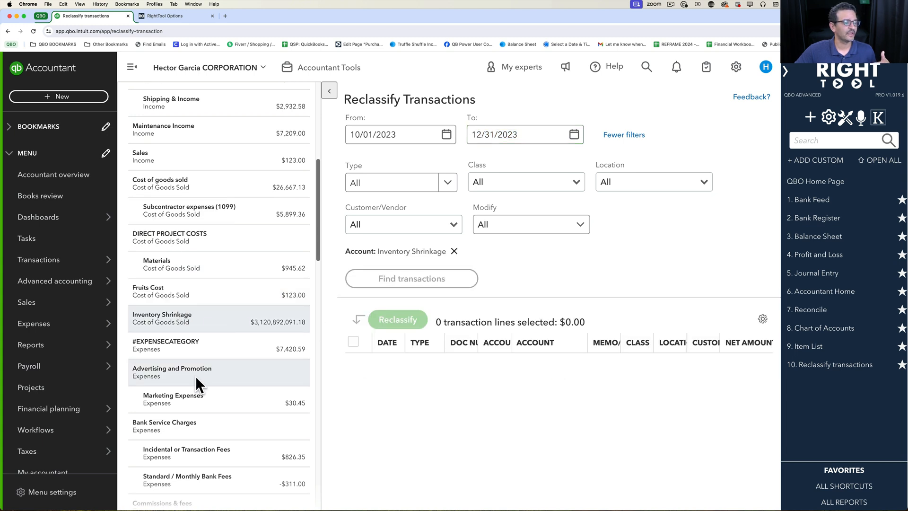
mouse_move(291, 372)
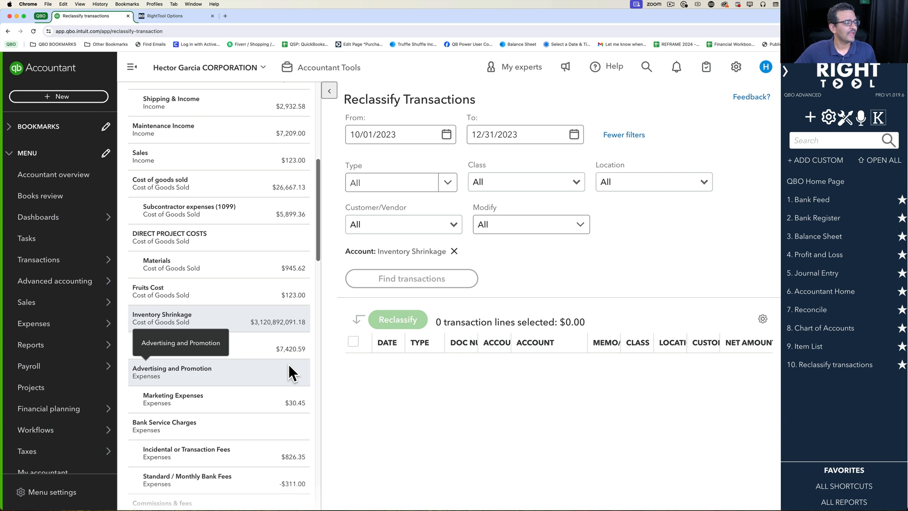
Review the Oct–Dec 2023 Profit and Loss expense lines, then switch to RightTool Options.
left_click(818, 255)
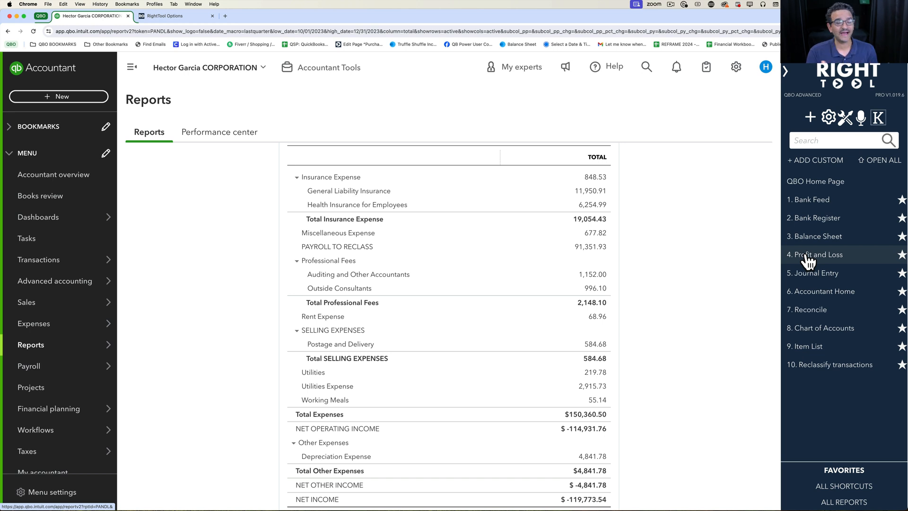
scroll("up", 3)
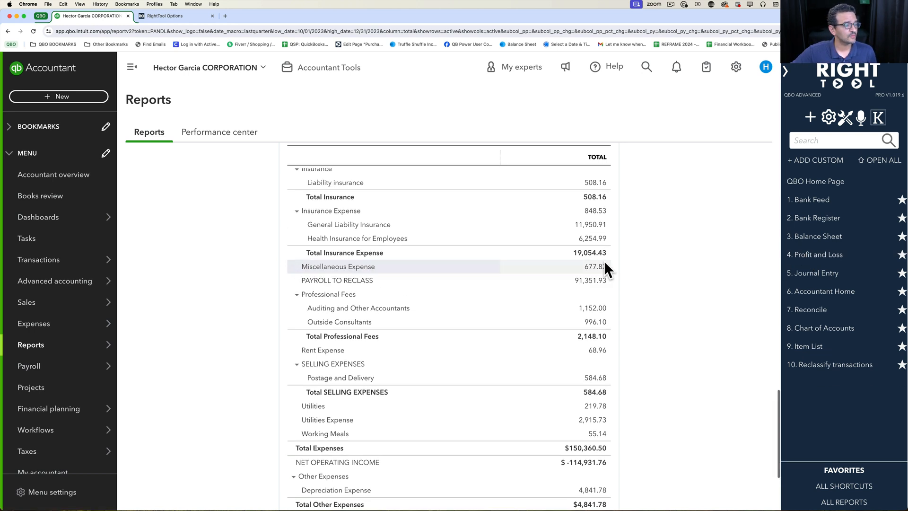
scroll("up", 3)
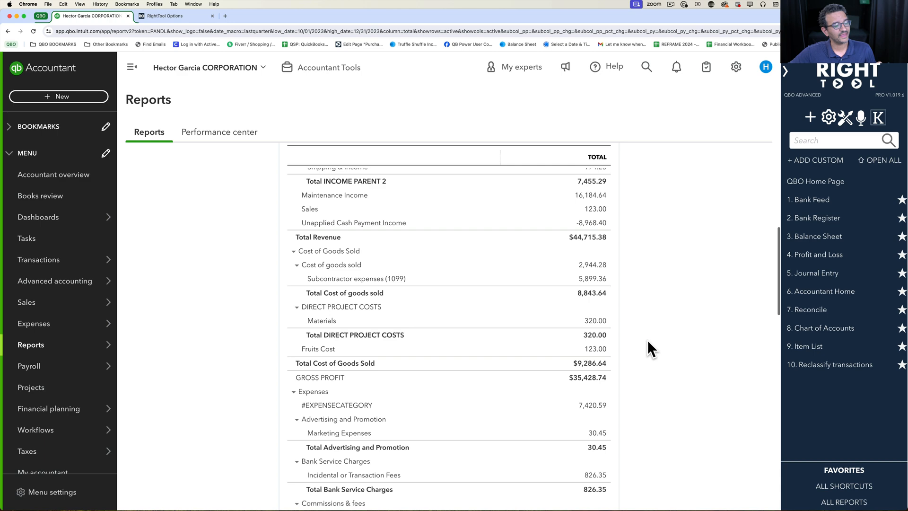
scroll("down", 3)
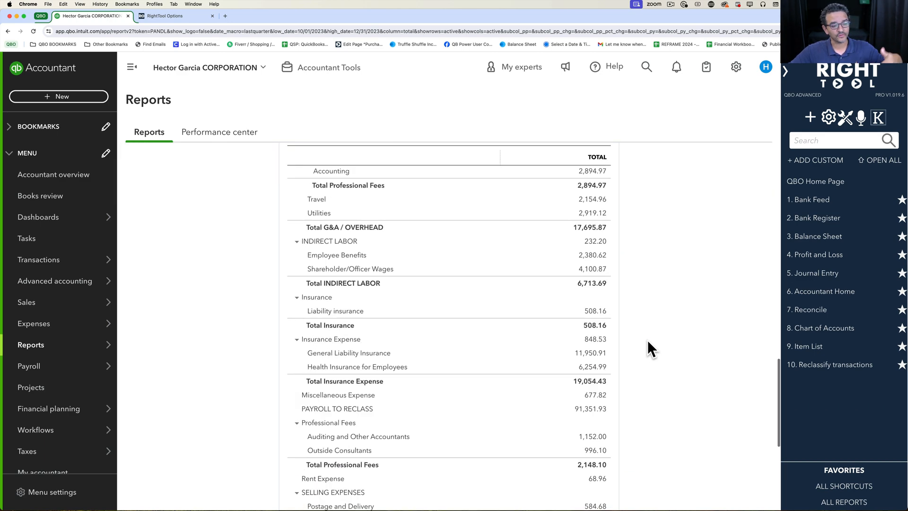
scroll("down", 3)
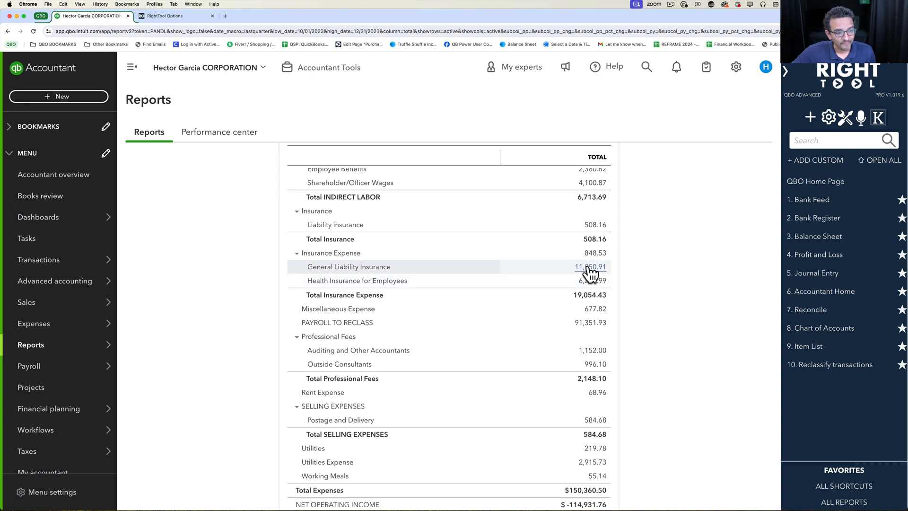
mouse_move(608, 273)
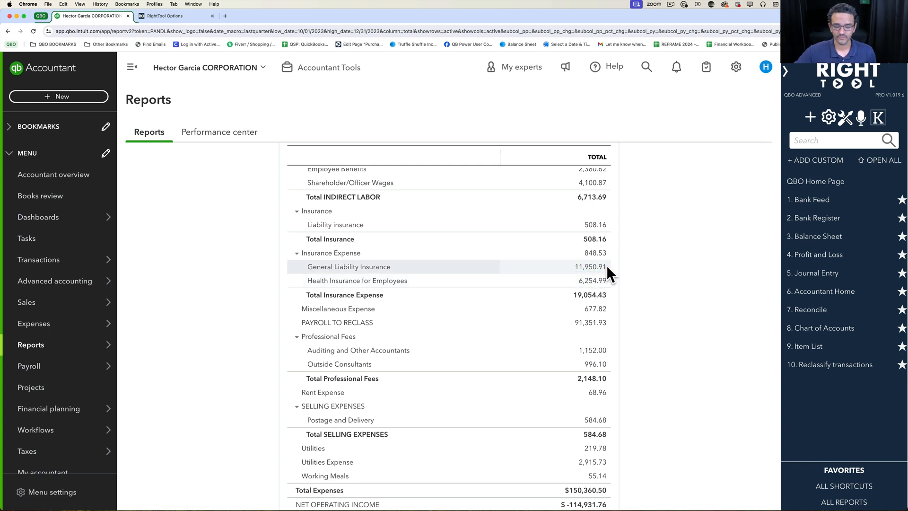
left_click(164, 16)
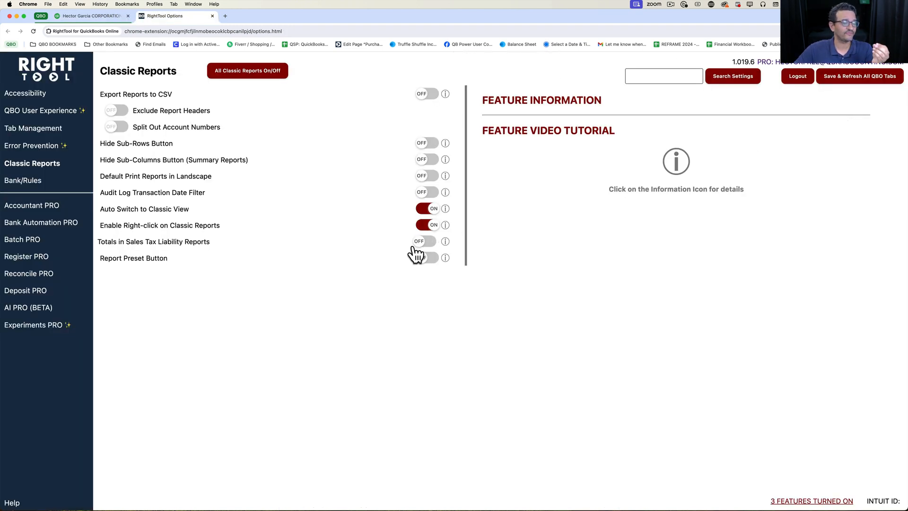
Confirm Reclassify From Reports is on in Accountant PRO and turn Auto Switch to Classic View off.
left_click(31, 205)
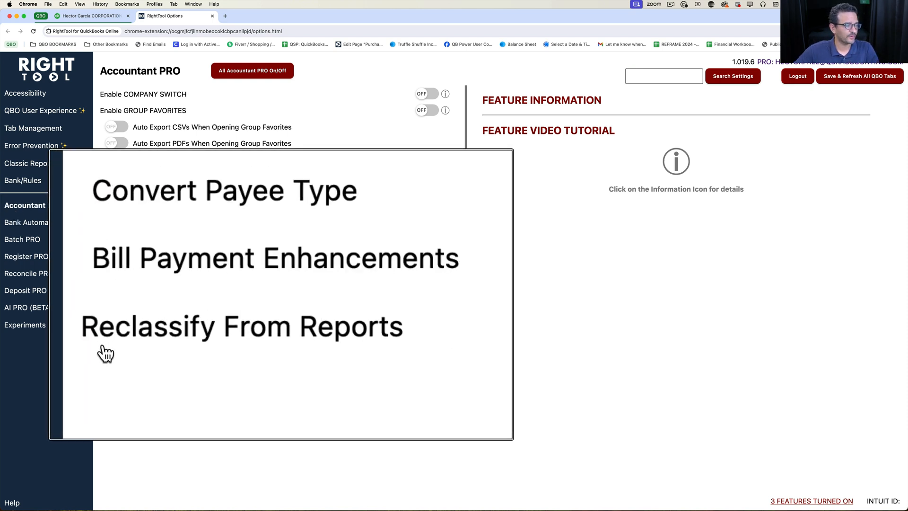
left_click(427, 339)
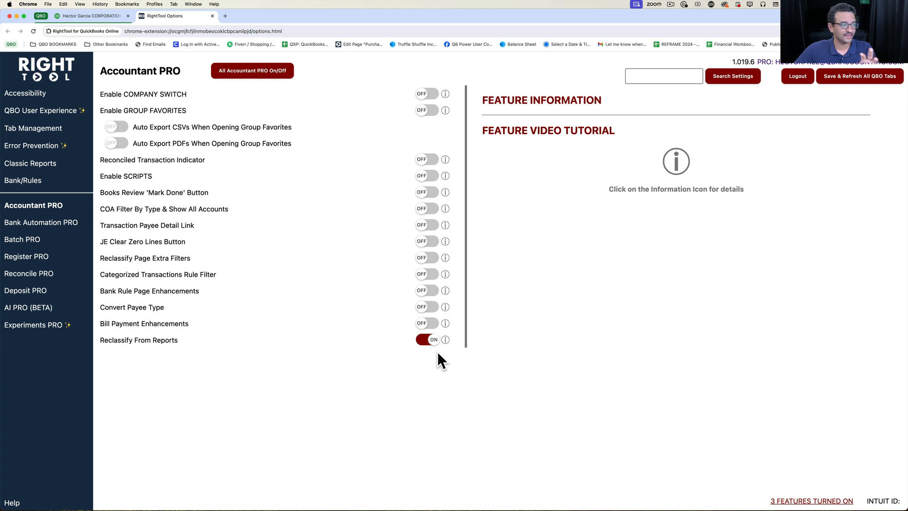
left_click(31, 164)
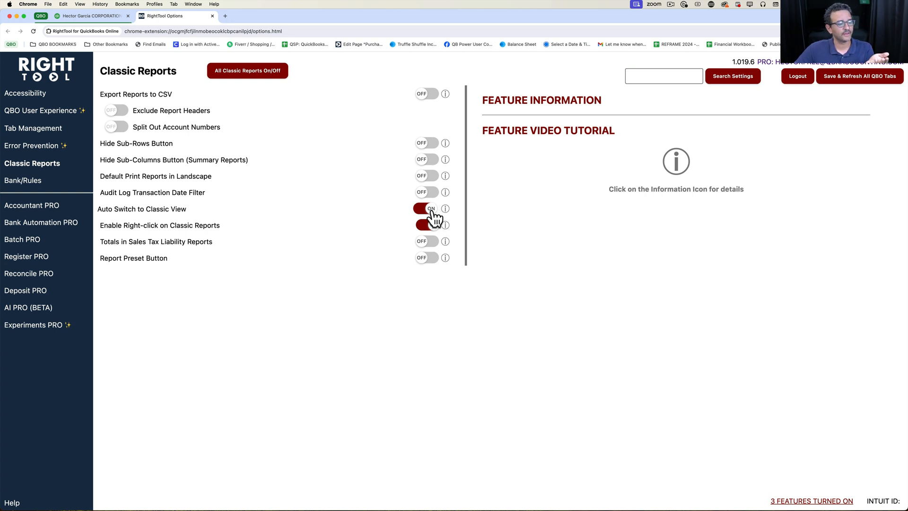
left_click(427, 208)
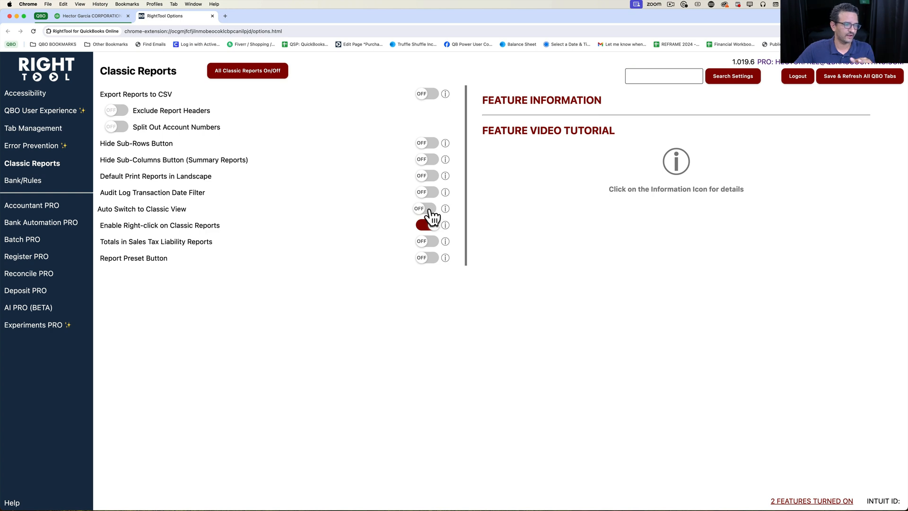
left_click(427, 225)
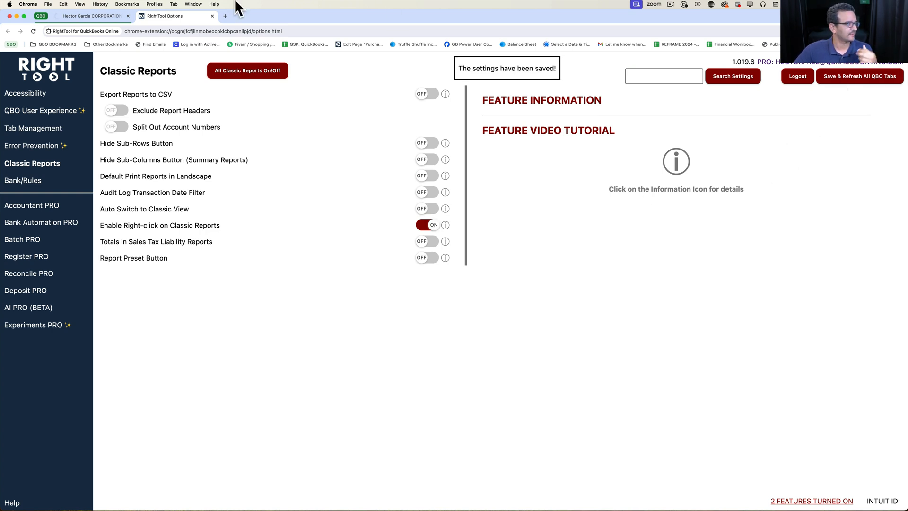
mouse_move(89, 16)
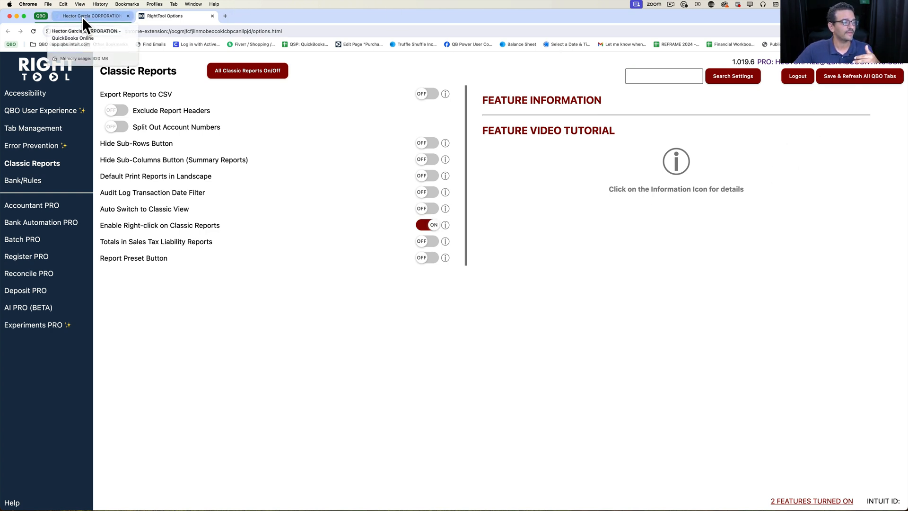
Rerun the Profit and Loss report for 09/01/2023 to 11/30/2023.
left_click(89, 16)
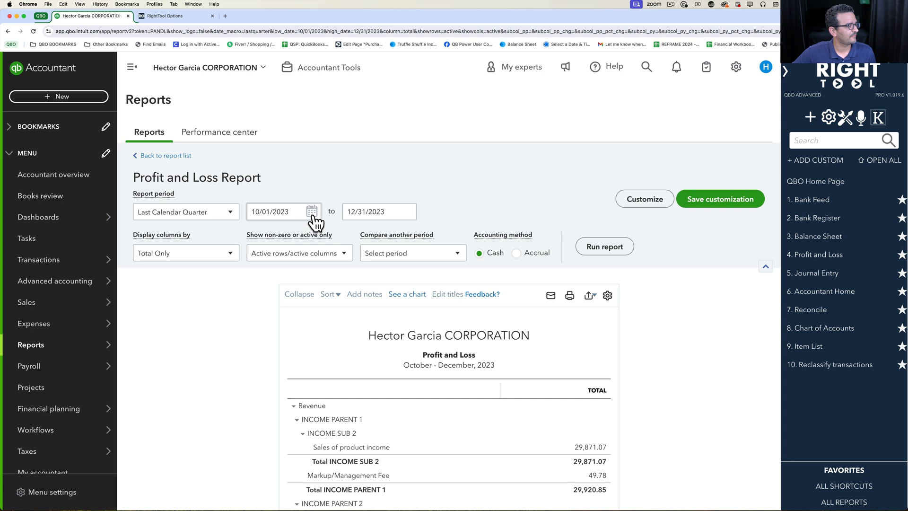
left_click(312, 211)
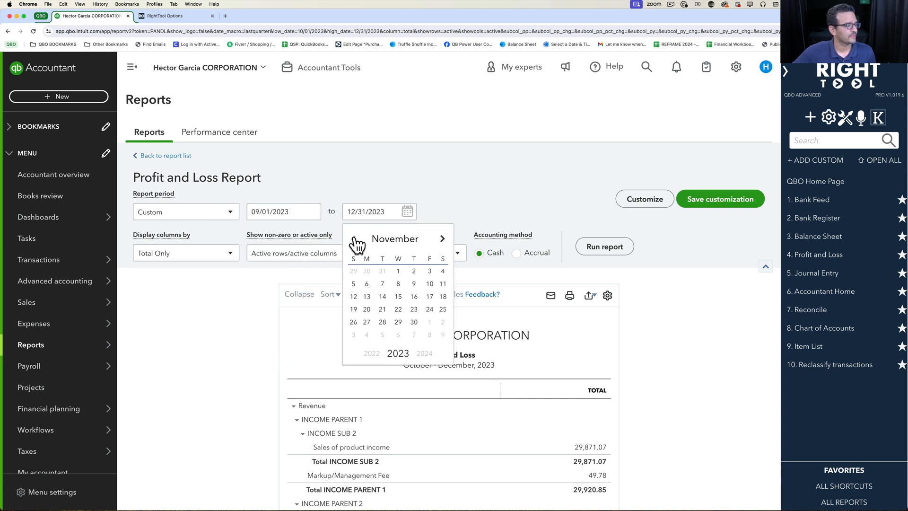
left_click(413, 321)
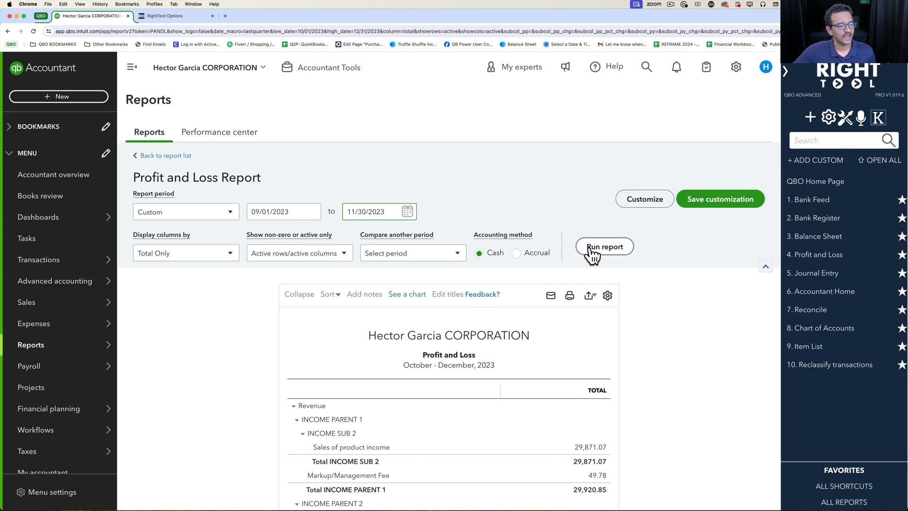
left_click(604, 247)
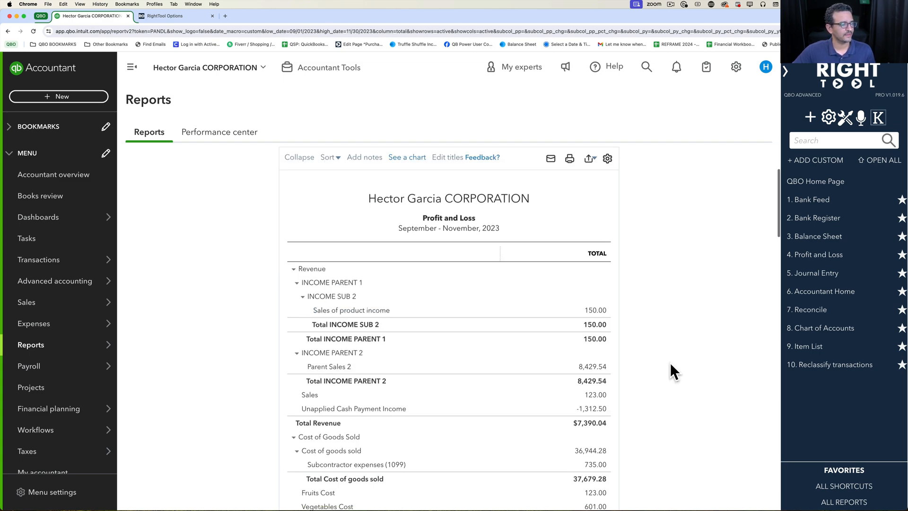
Open QBO Reclassify from the Entertainment with clients amount (1,502.86) via right-click.
scroll("down", 3)
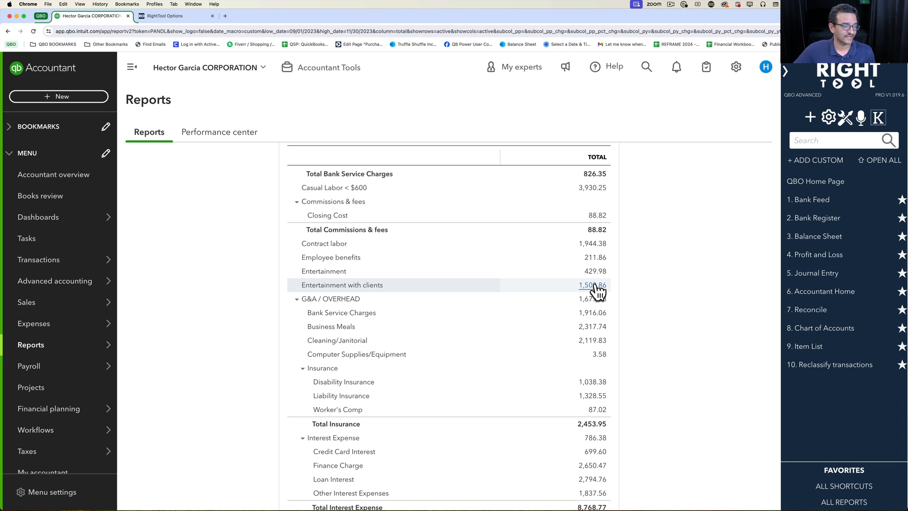
mouse_move(591, 284)
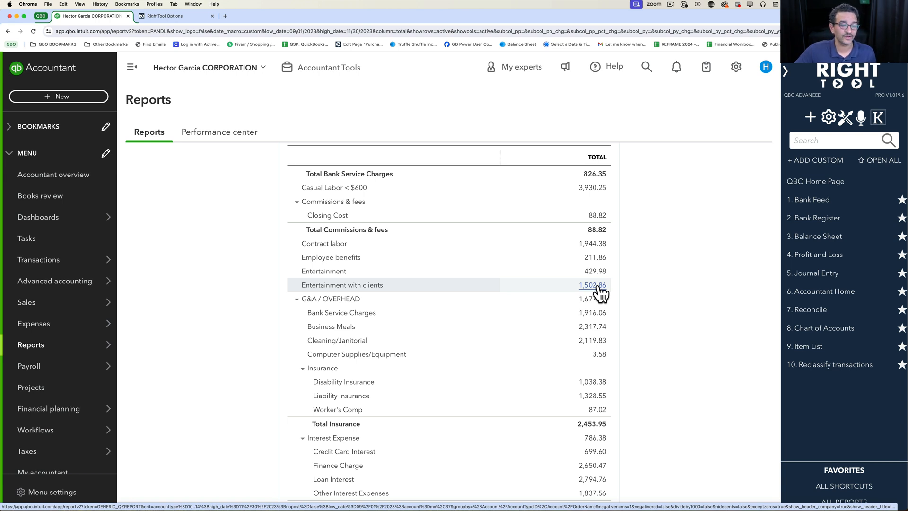
right_click(590, 285)
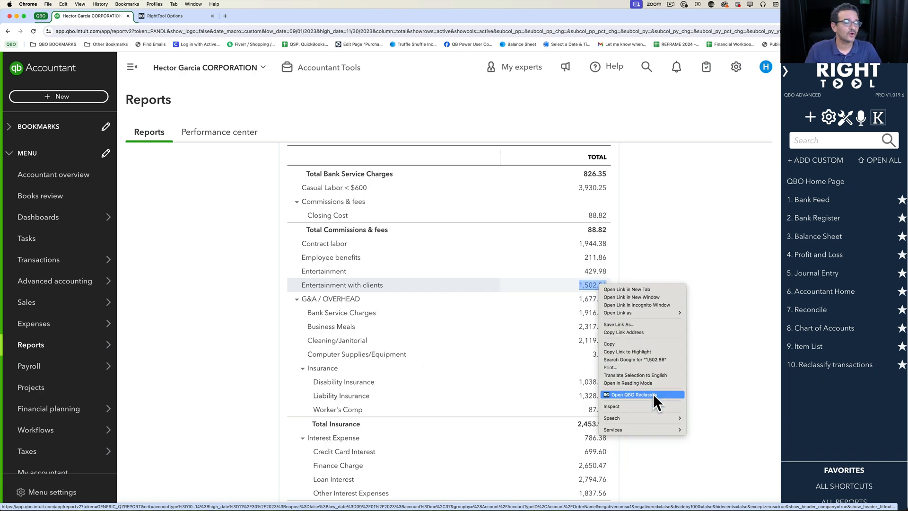
mouse_move(646, 403)
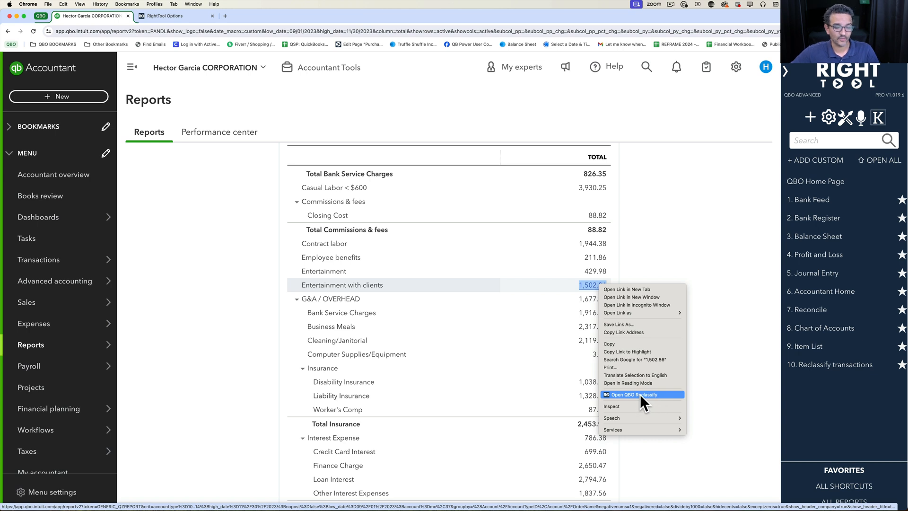
mouse_move(615, 403)
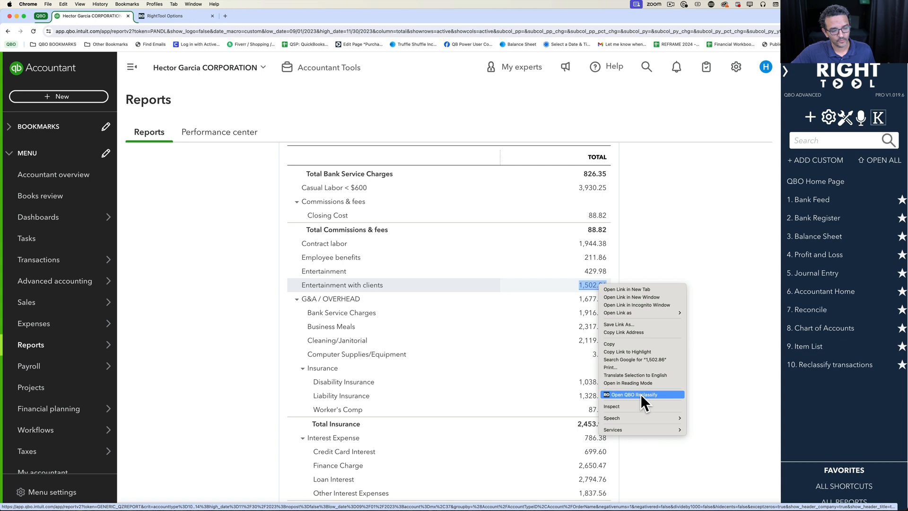
left_click(629, 394)
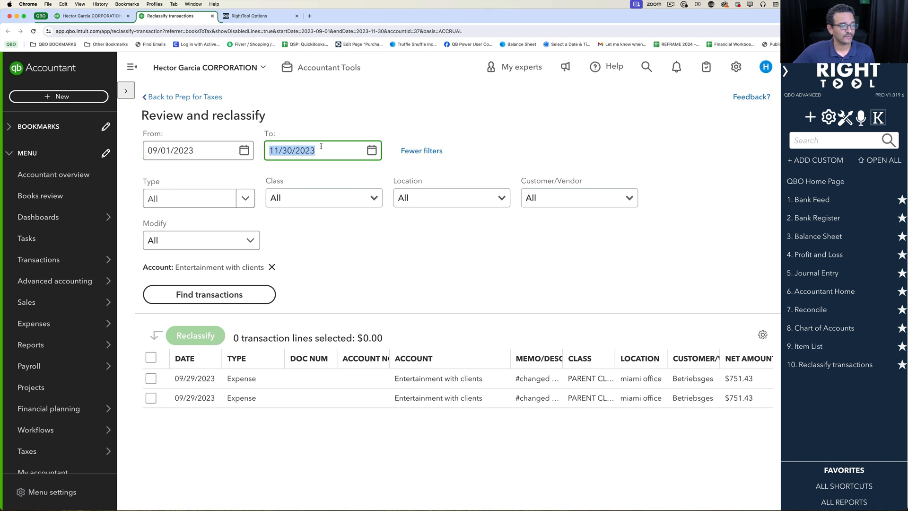
mouse_move(243, 255)
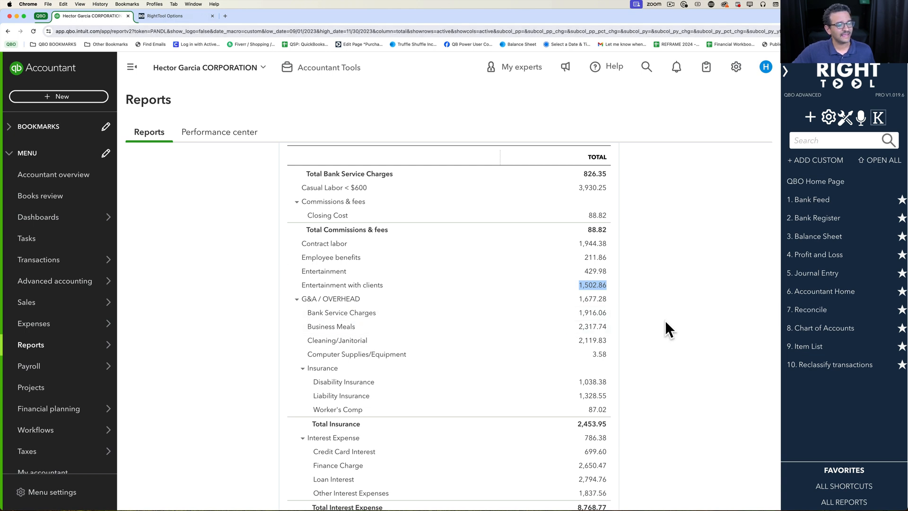
mouse_move(647, 318)
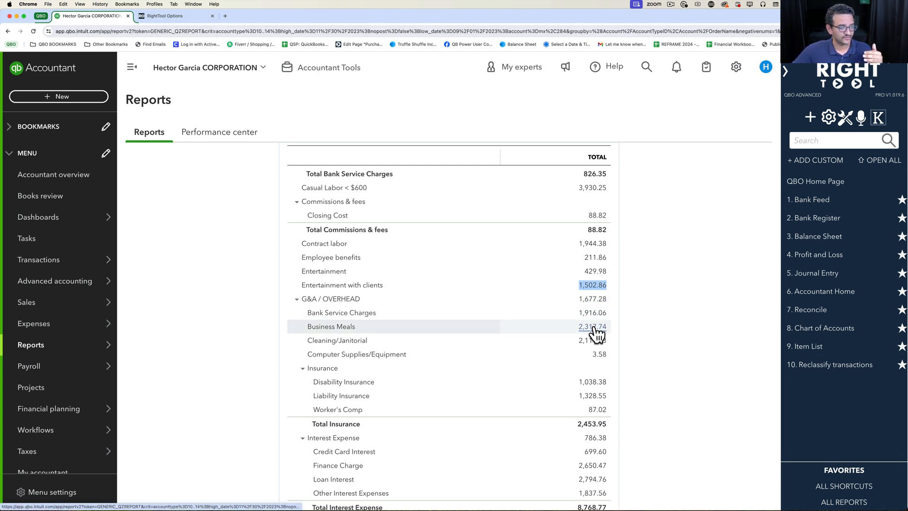
Drill into the Business Meals amount to its Transaction Report and bring up the right-click menu.
left_click(592, 326)
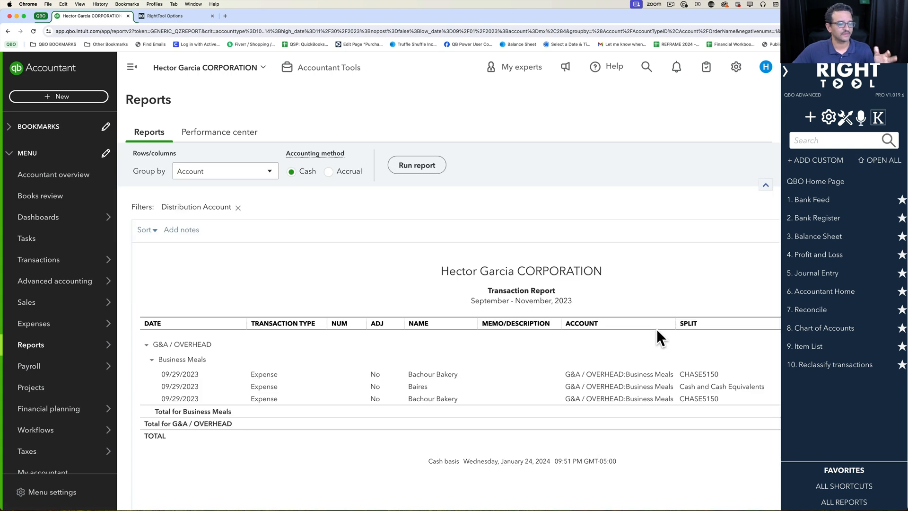
mouse_move(658, 349)
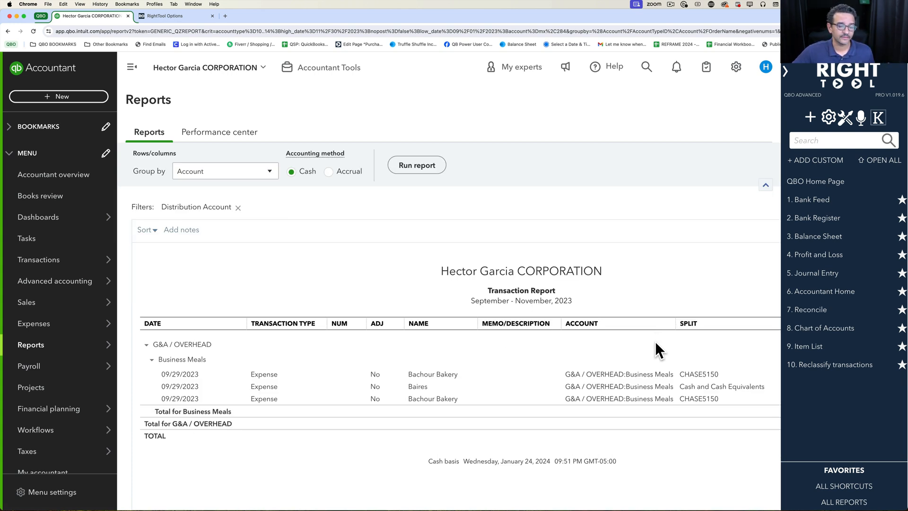
mouse_move(483, 205)
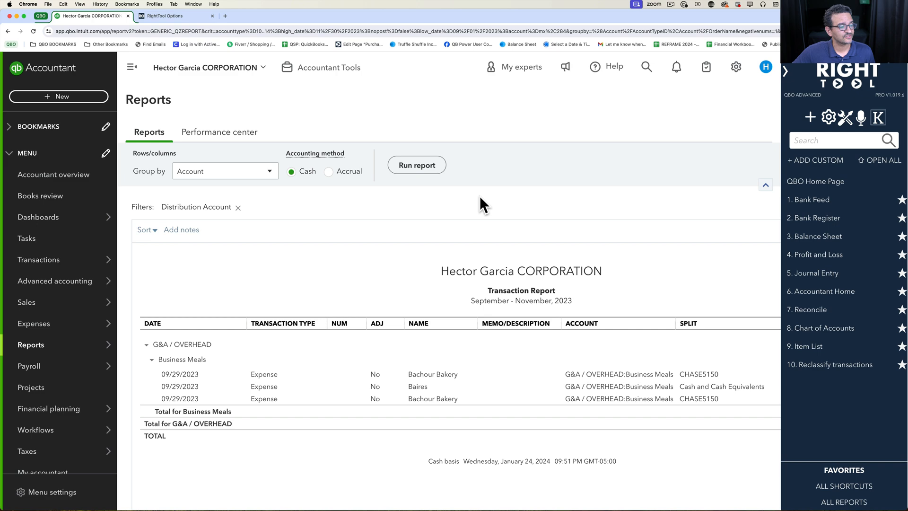
right_click(484, 204)
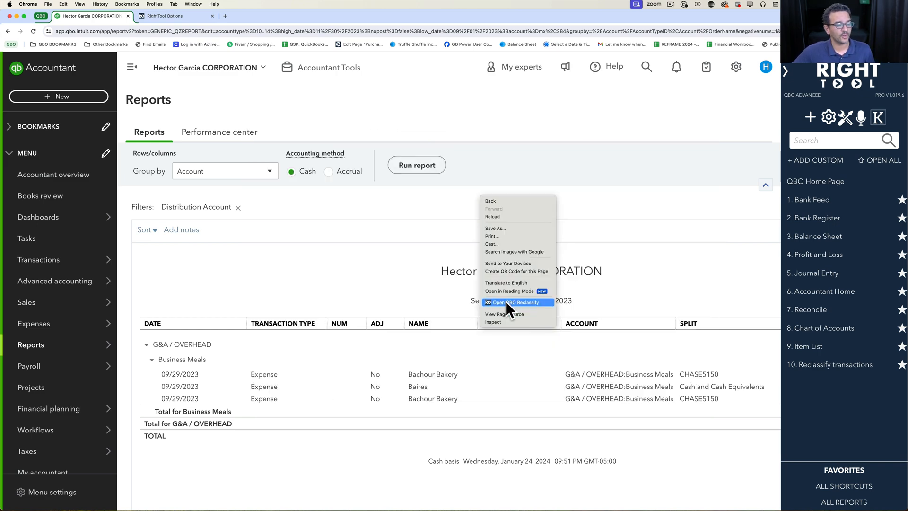
Choose Open QBO Reclassify to list the three Business Meals expenses for 09/01/2023–11/30/2023.
left_click(509, 302)
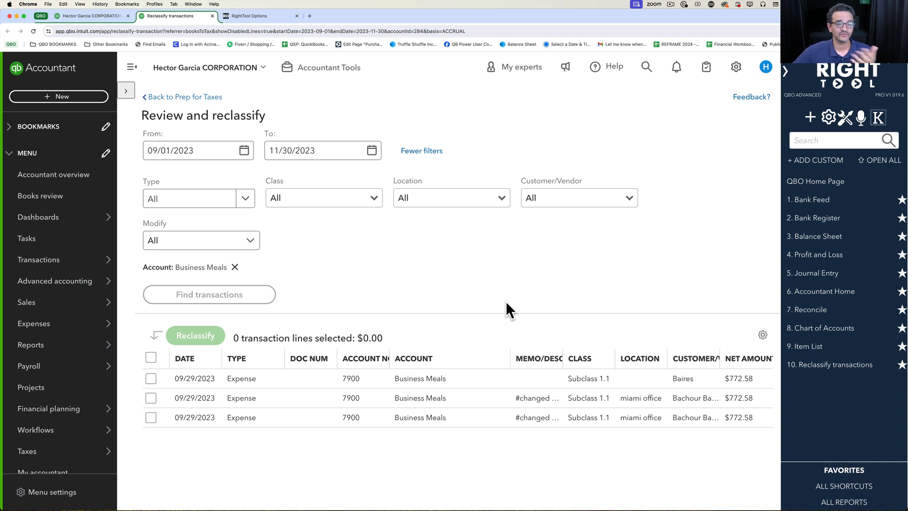
mouse_move(409, 281)
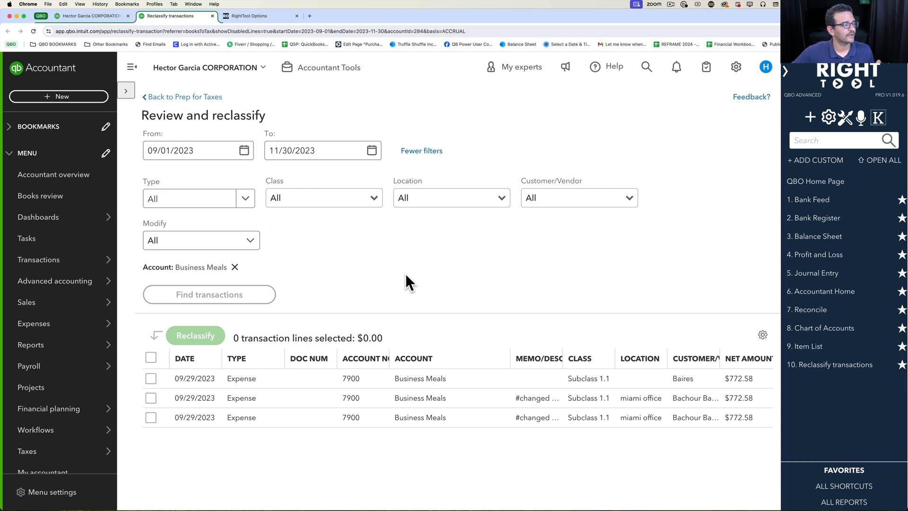
mouse_move(456, 273)
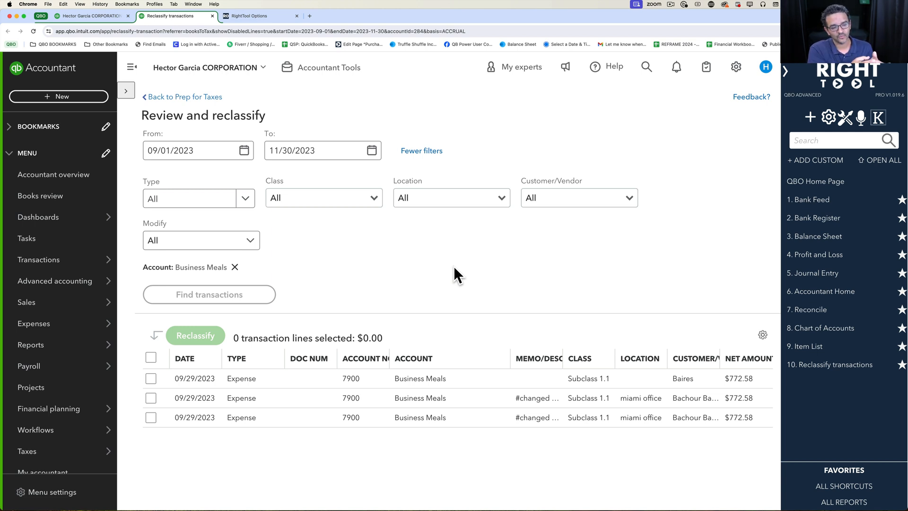
mouse_move(133, 67)
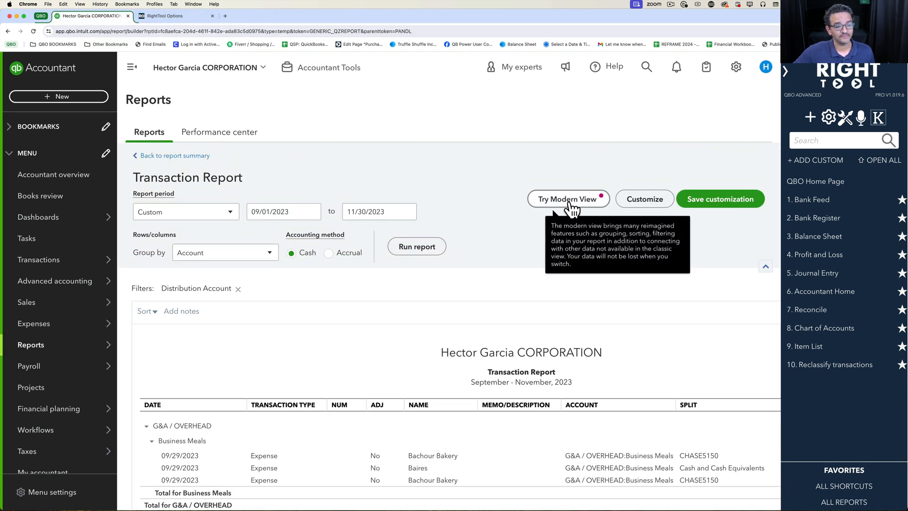
left_click(567, 199)
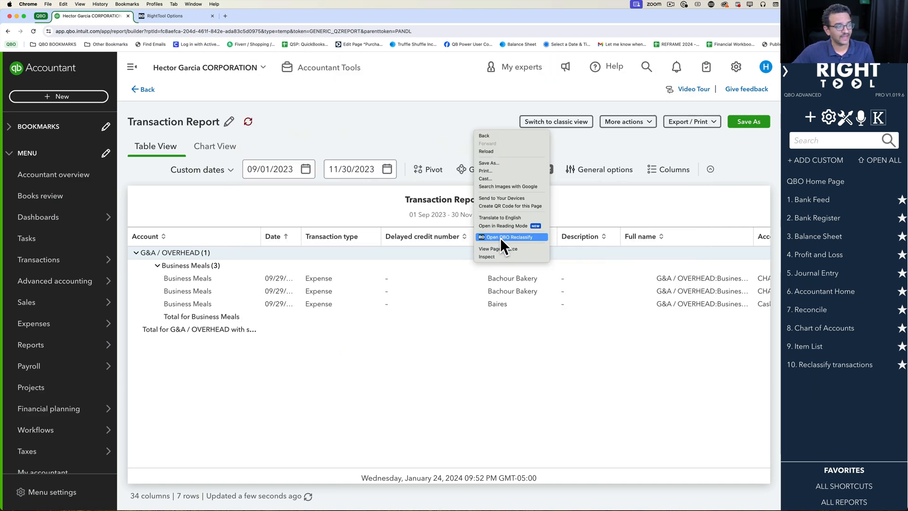
left_click(503, 237)
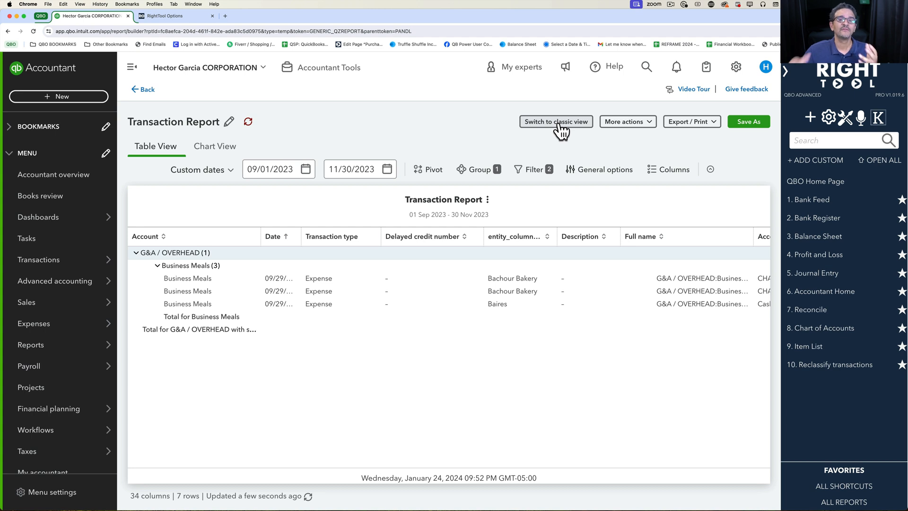
mouse_move(474, 131)
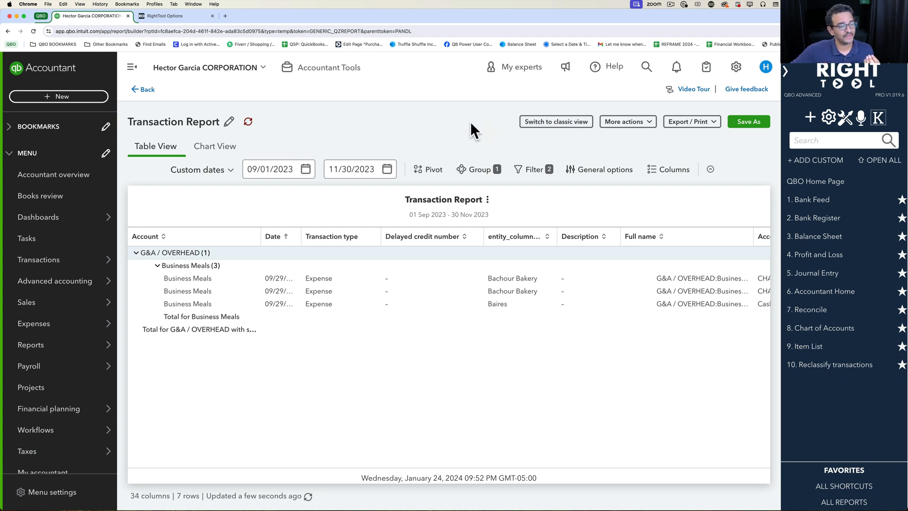
right_click(473, 131)
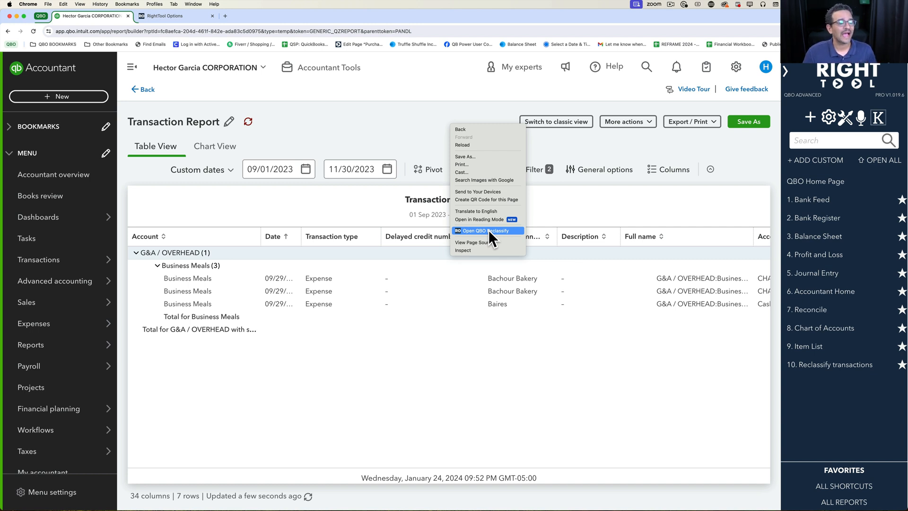
mouse_move(559, 133)
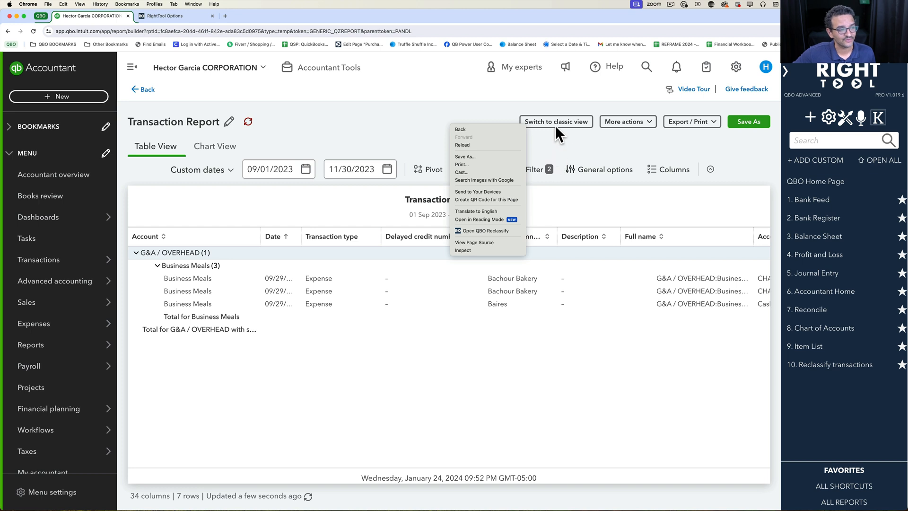
left_click(555, 121)
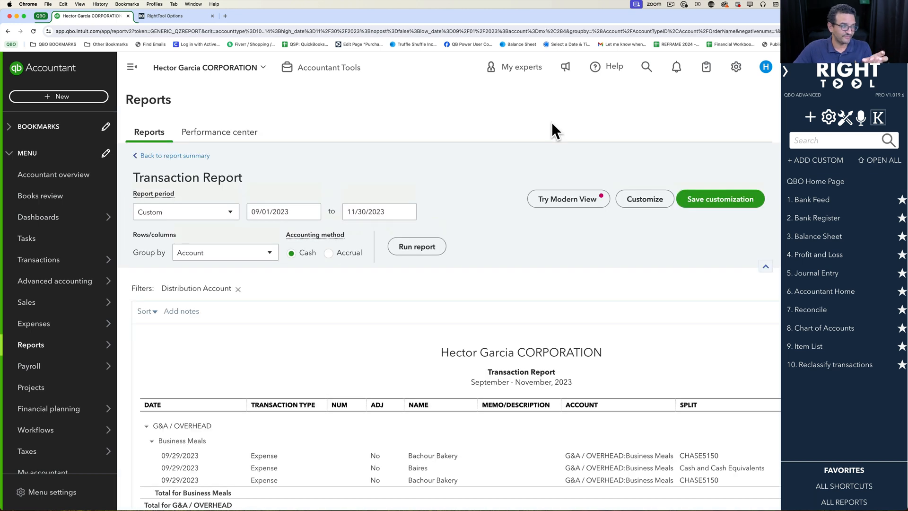
mouse_move(505, 212)
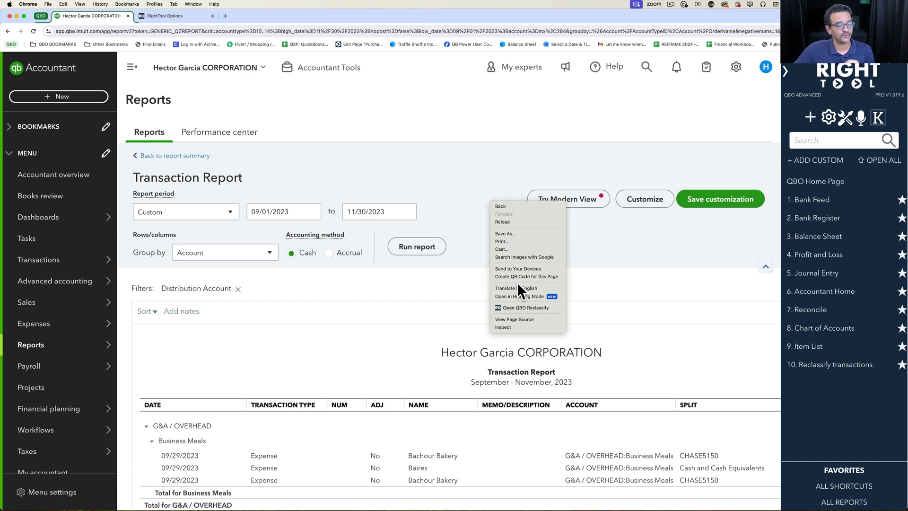
Open QBO Reclassify from the classic Business Meals report, then go to RightTool Options.
left_click(518, 307)
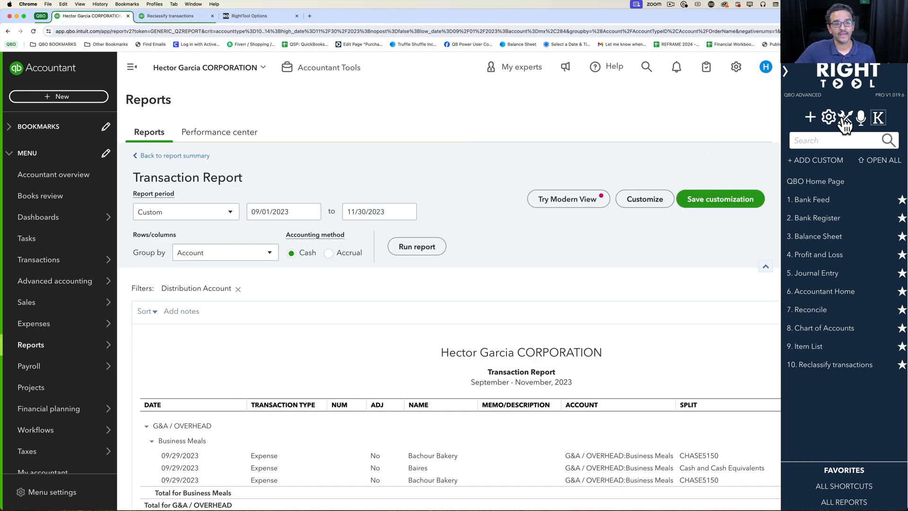
left_click(829, 117)
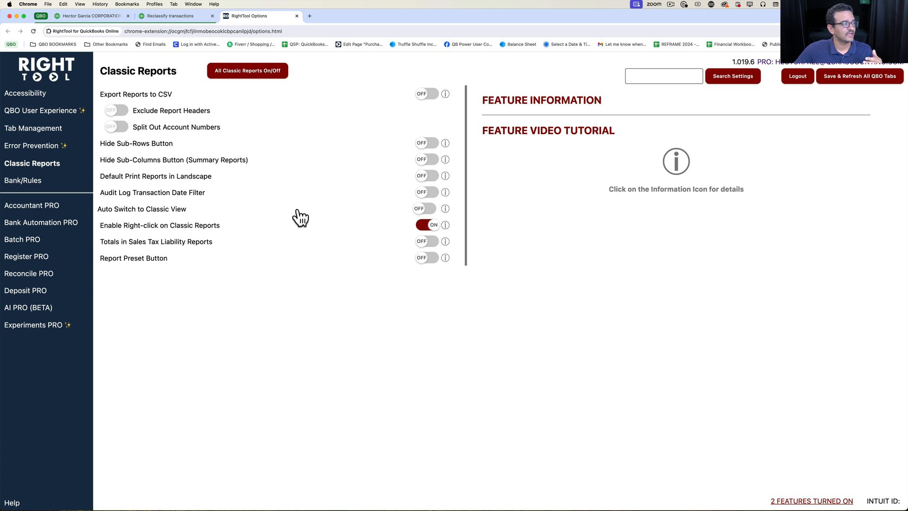
Turn Auto Switch to Classic View on and return to the Business Meals transaction report.
left_click(427, 208)
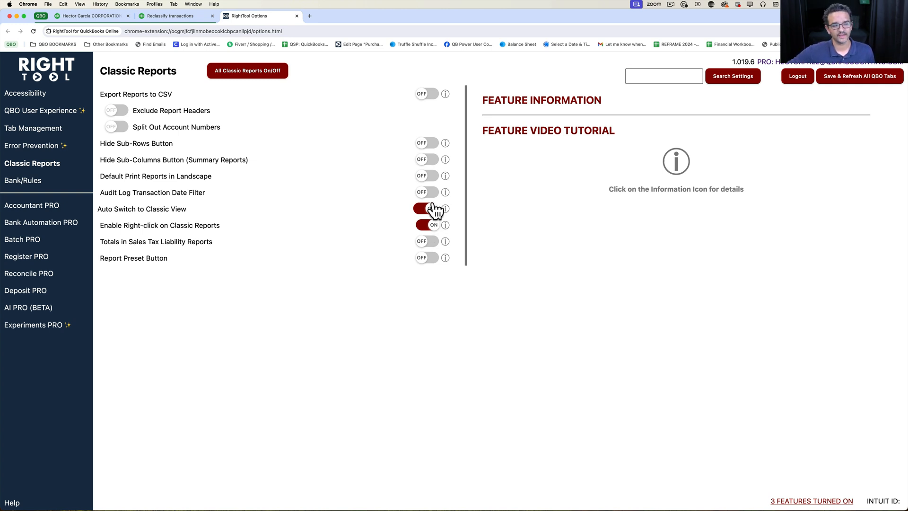
left_click(427, 208)
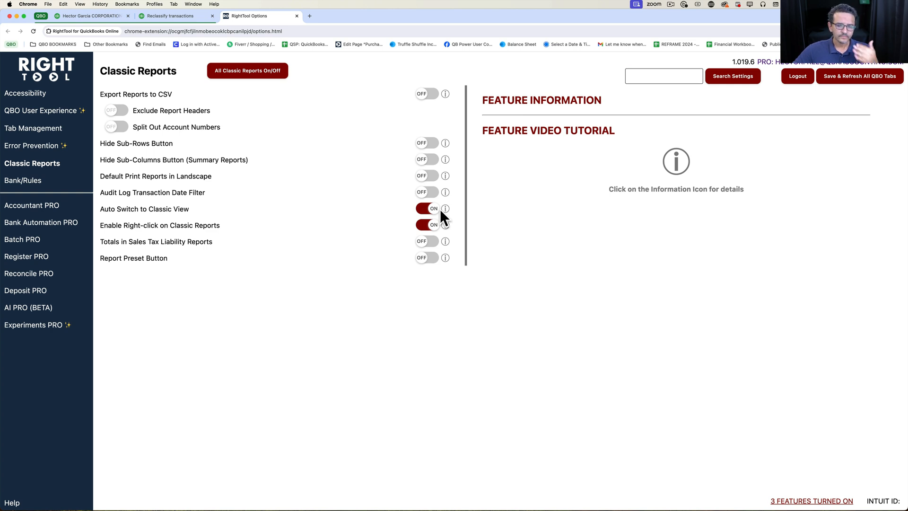
left_click(174, 16)
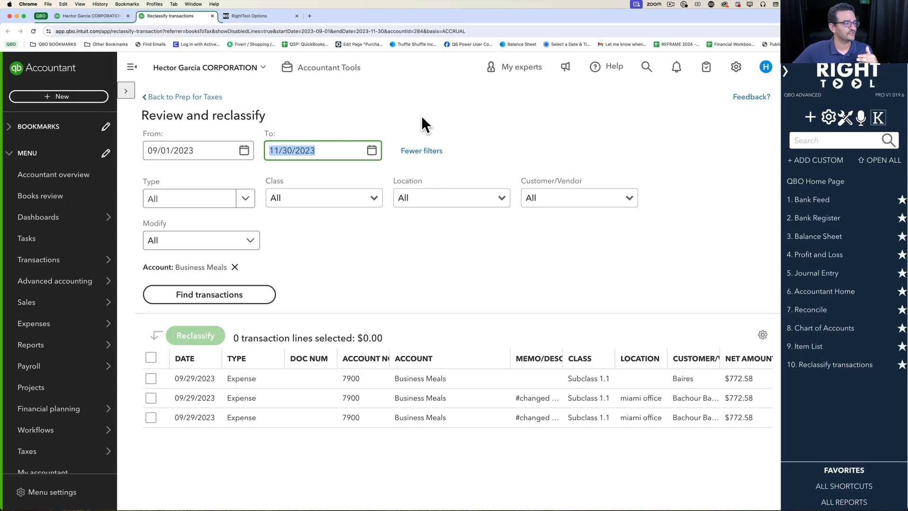
left_click(90, 16)
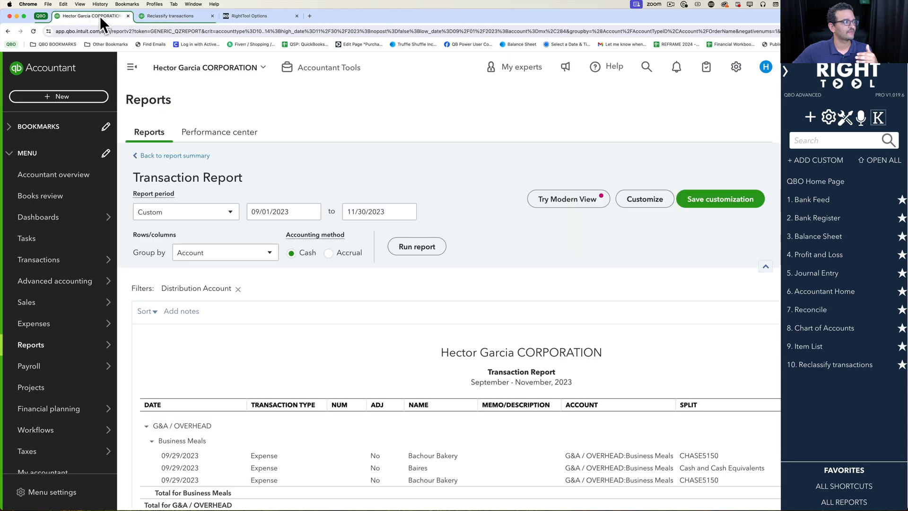